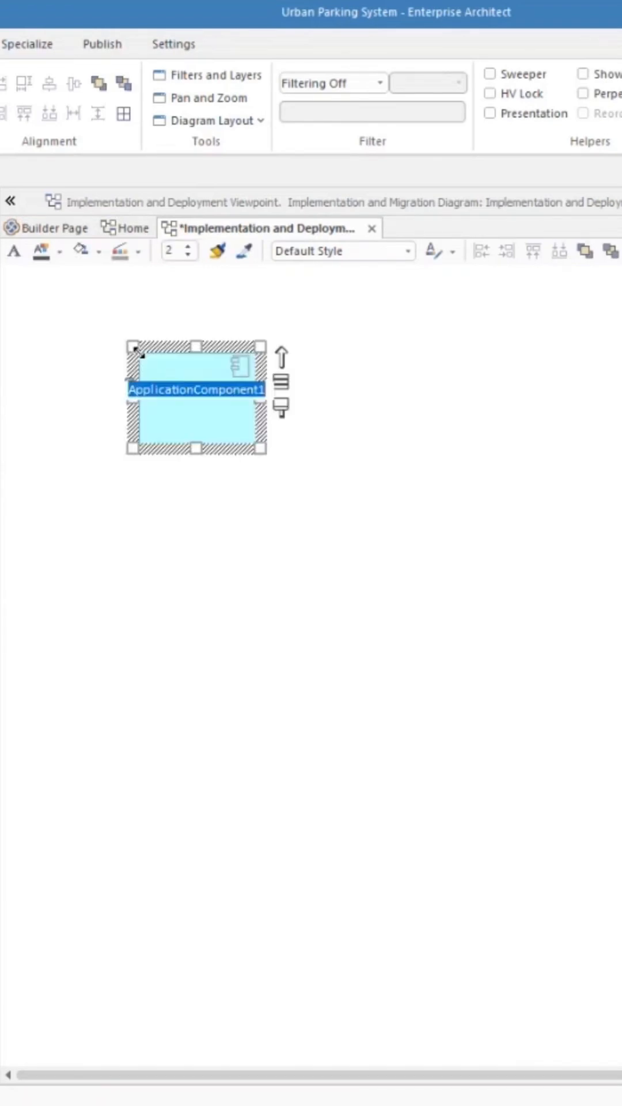
Step: Enter 'Parking Management System' as the application component's name
{"action": "type", "text": "Parking Management System"}
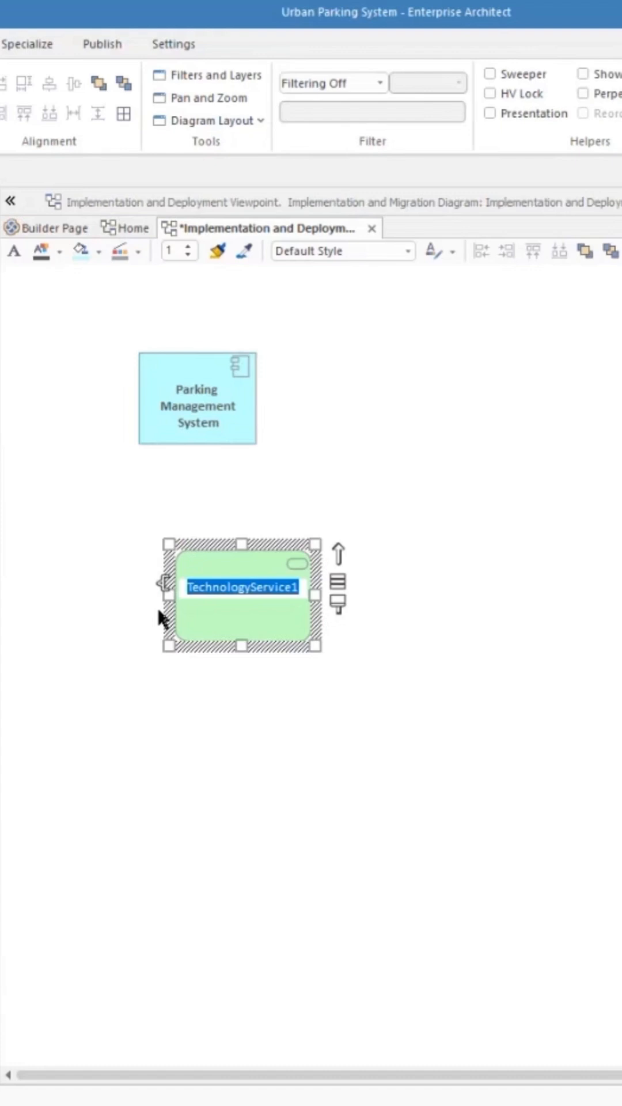
Step: Name the service 'Database Service' and place a technology process below it named 'Data Backup'
{"action": "type", "text": "Database Service"}
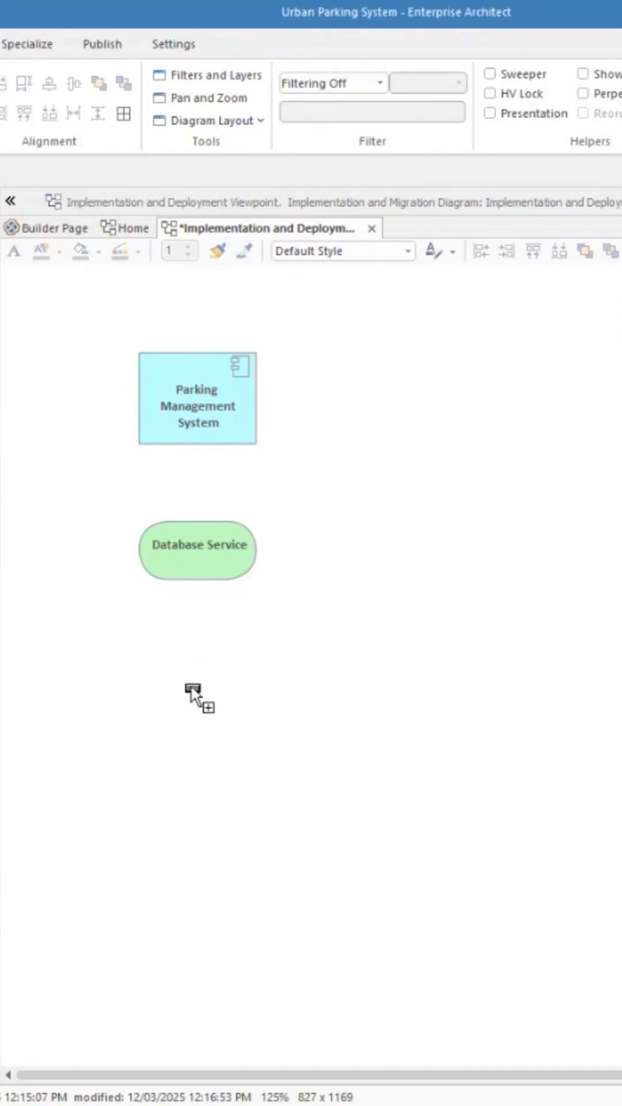
{"action": "left_click", "coordinate": [196, 695]}
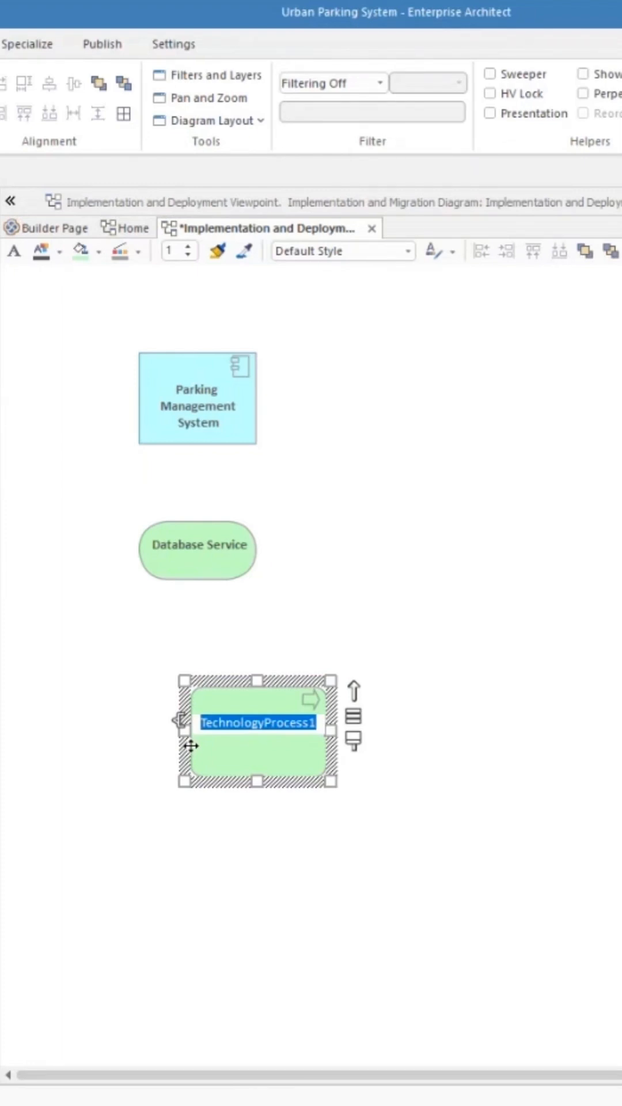
{"action": "type", "text": "Data P"}
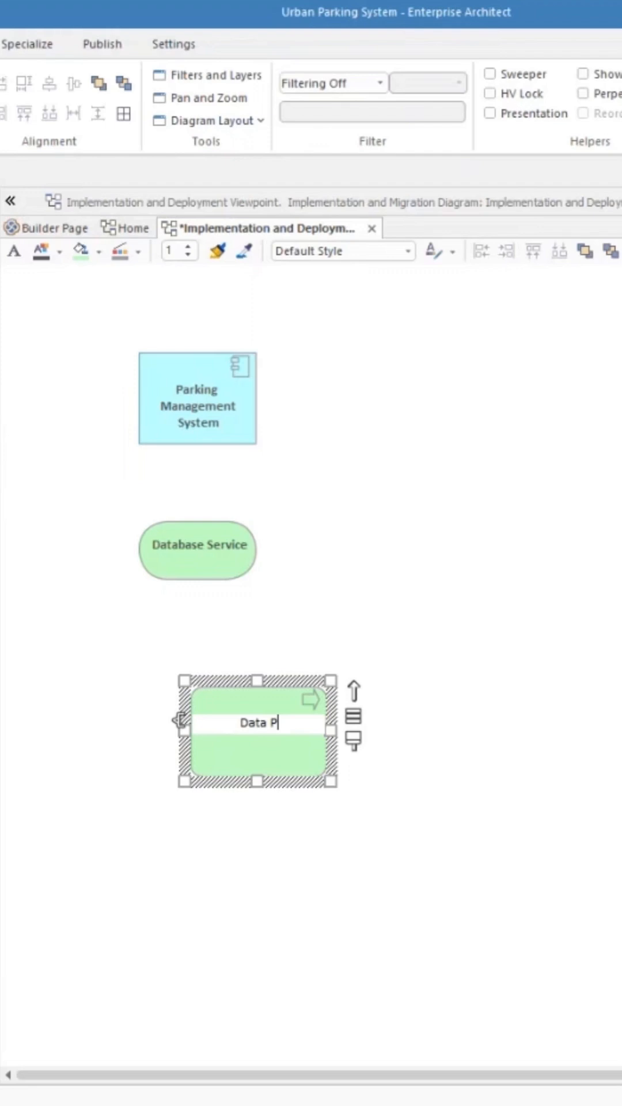
{"action": "key", "text": "Backspace"}
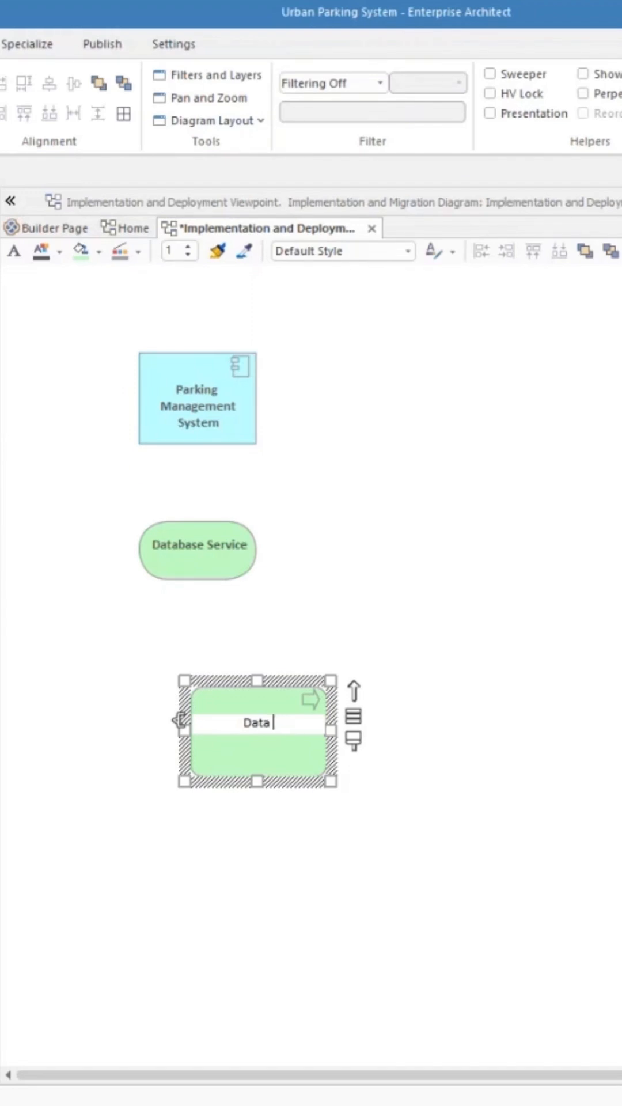
{"action": "type", "text": "Backup"}
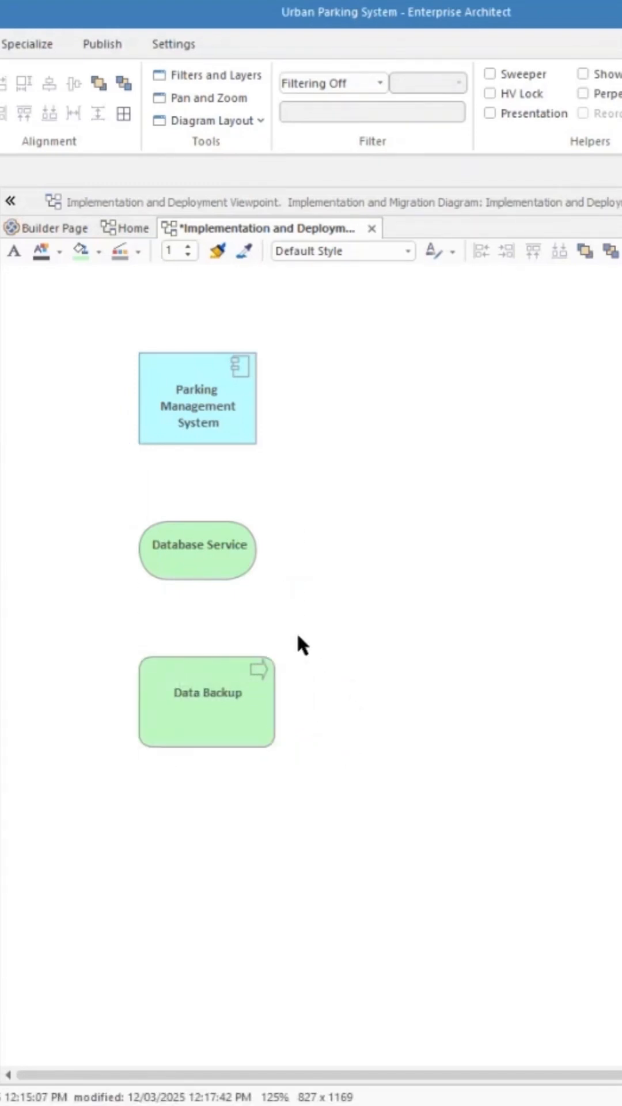
Step: Connect Data Backup to Database Service with Realizes, and Database Service to Parking Management System with Serving
{"action": "left_click", "coordinate": [206, 692]}
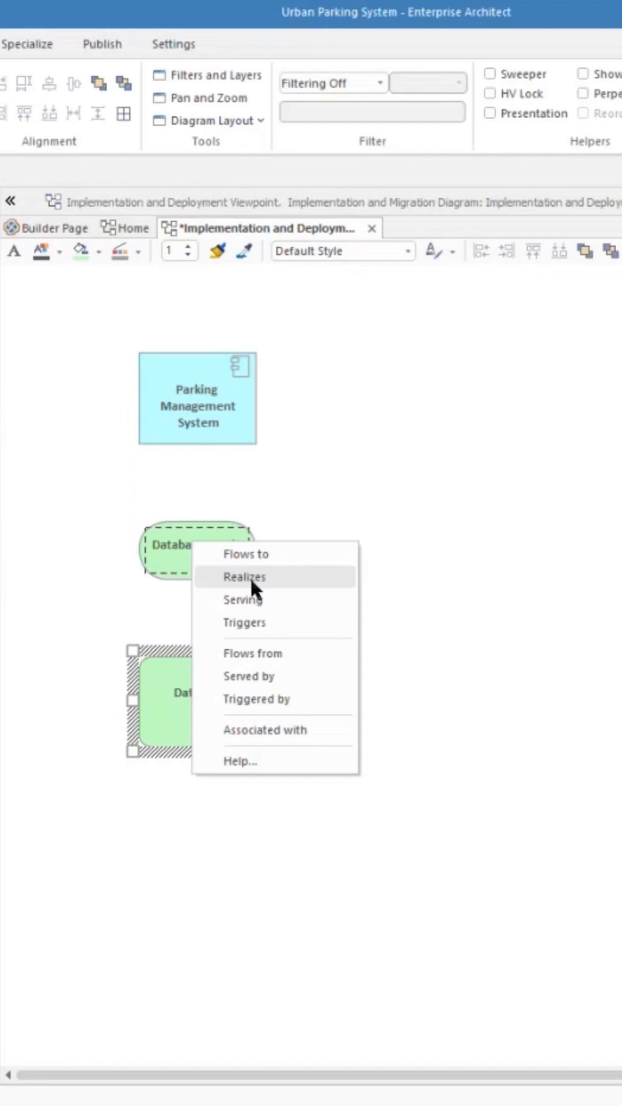
{"action": "left_click", "coordinate": [244, 576]}
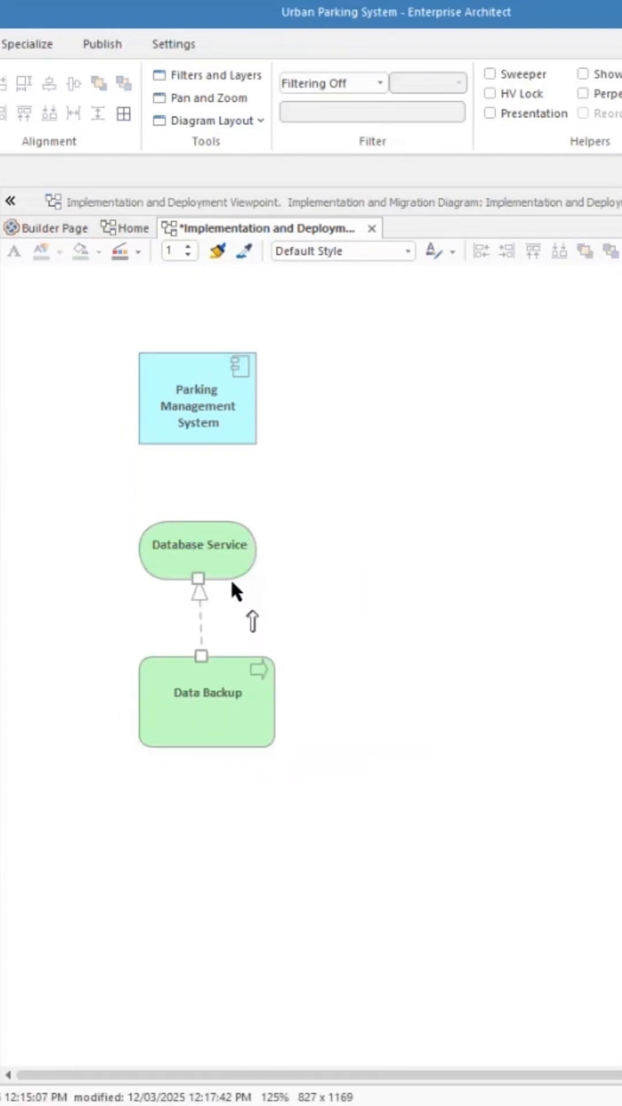
{"action": "left_click", "coordinate": [196, 545]}
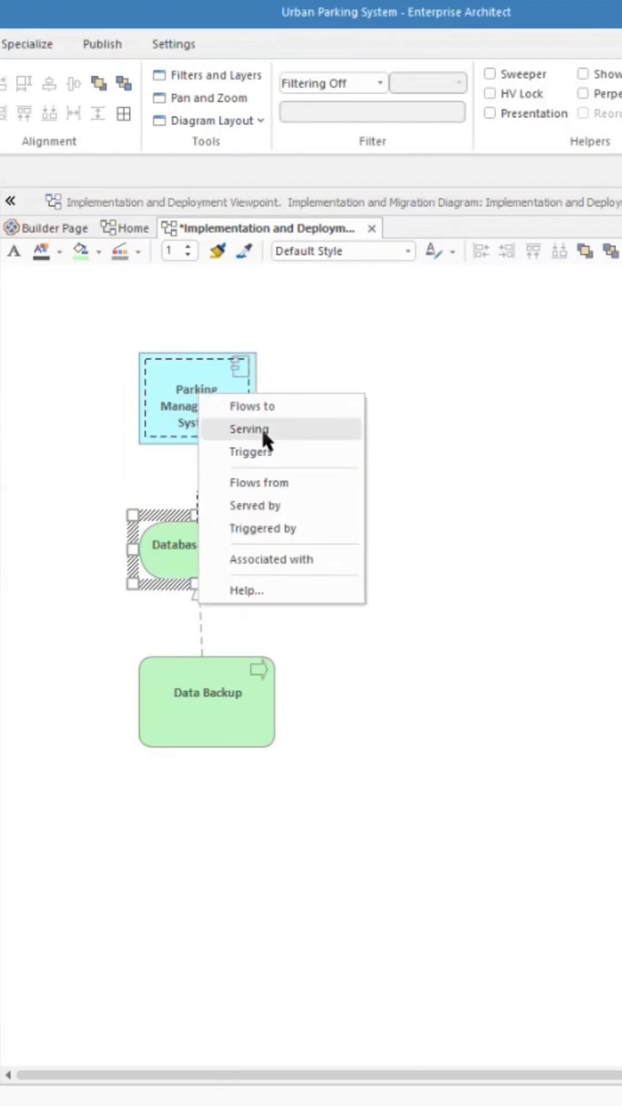
{"action": "left_click", "coordinate": [248, 429]}
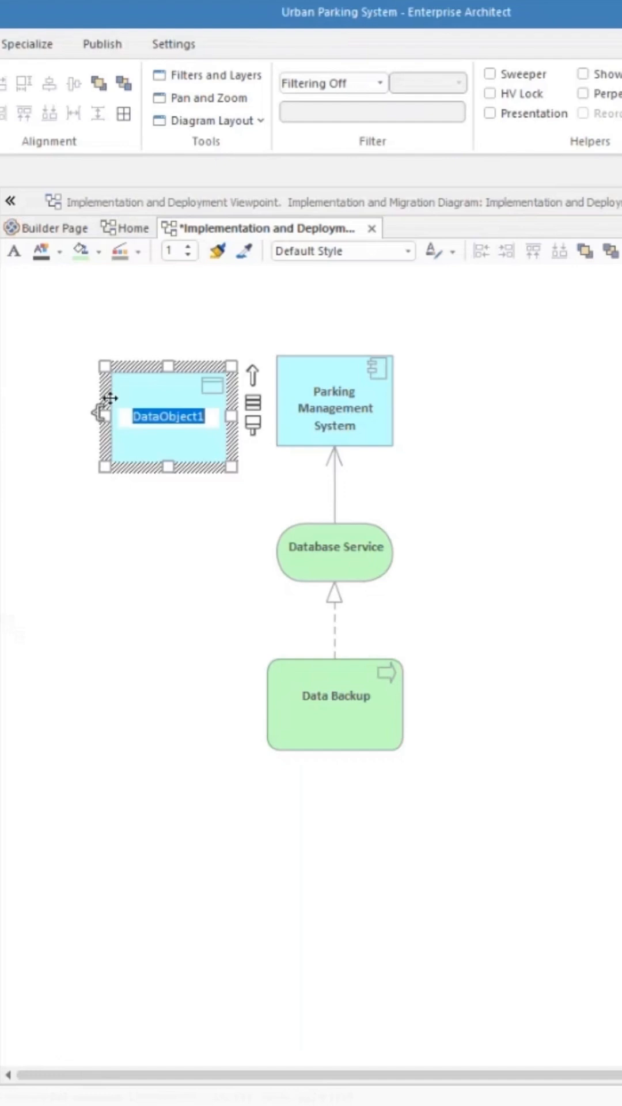
Step: Name the data object 'Logical Data Schema' and move it further left
{"action": "type", "text": "Logical Data Schema"}
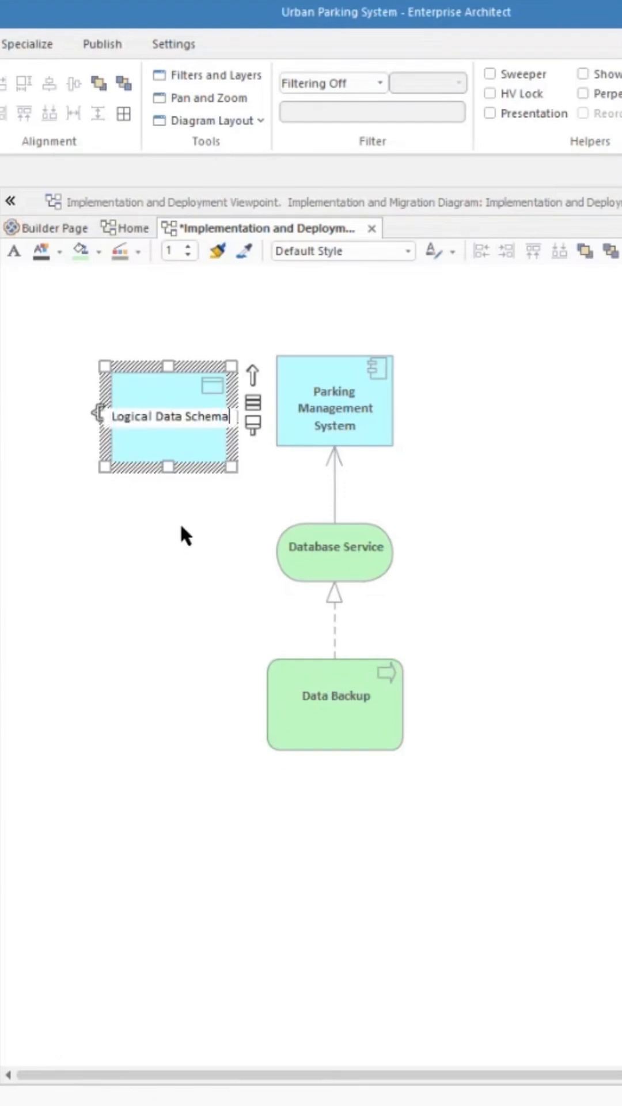
{"action": "left_click_drag", "start_coordinate": [170, 415], "coordinate": [131, 398]}
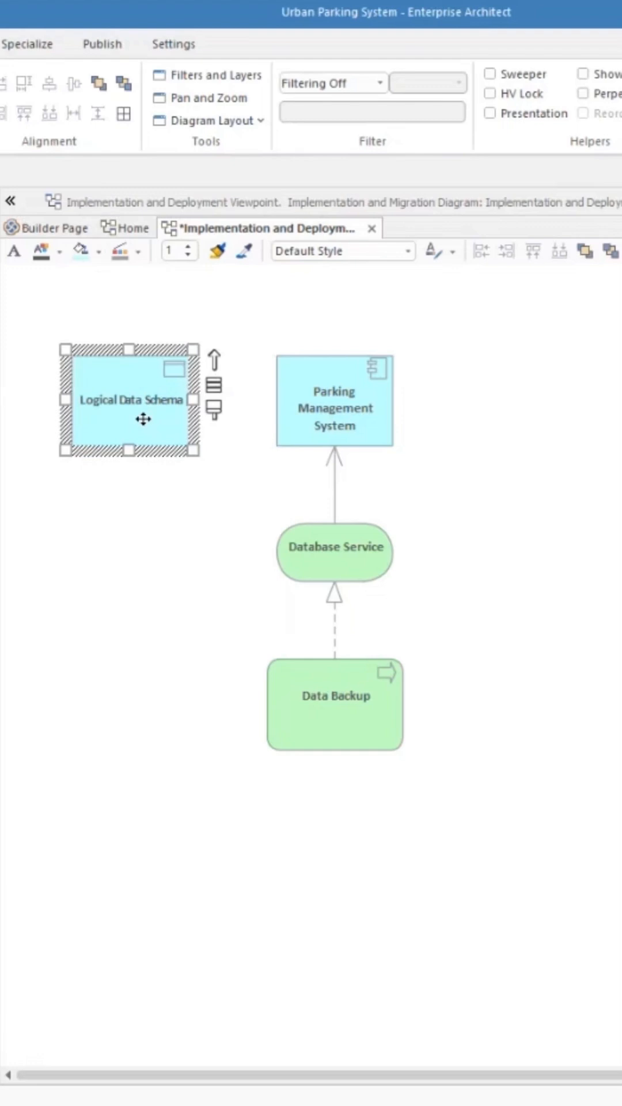
{"action": "mouse_move", "coordinate": [128, 546]}
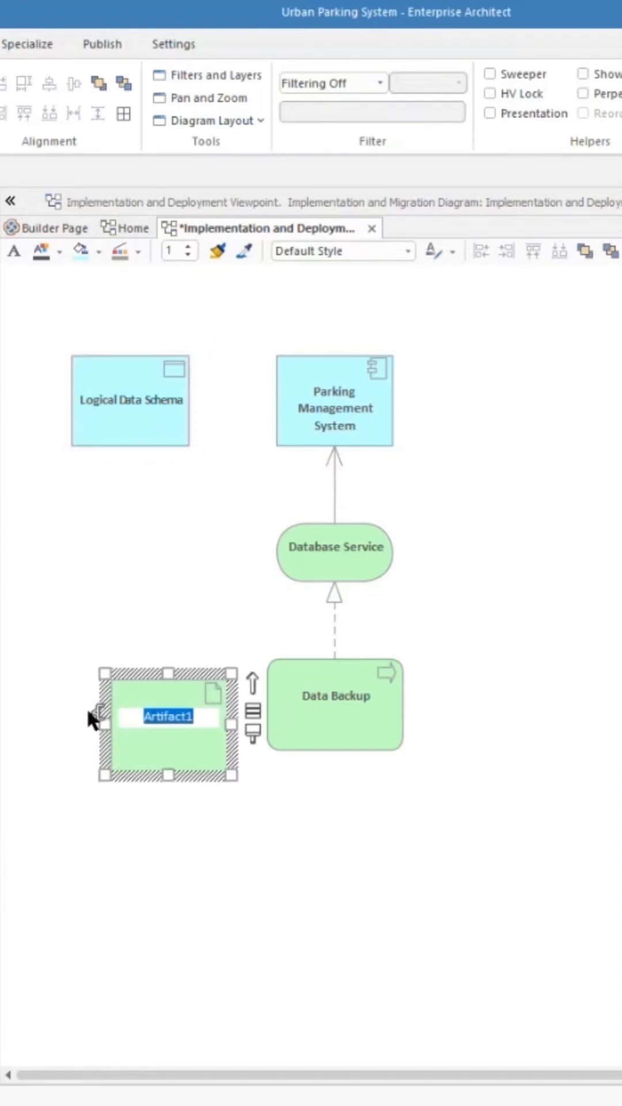
Step: Name the artifact 'Physical Data Schema' and add Accesses links from Data Backup and Parking Management System
{"action": "type", "text": "Physical Data Schema"}
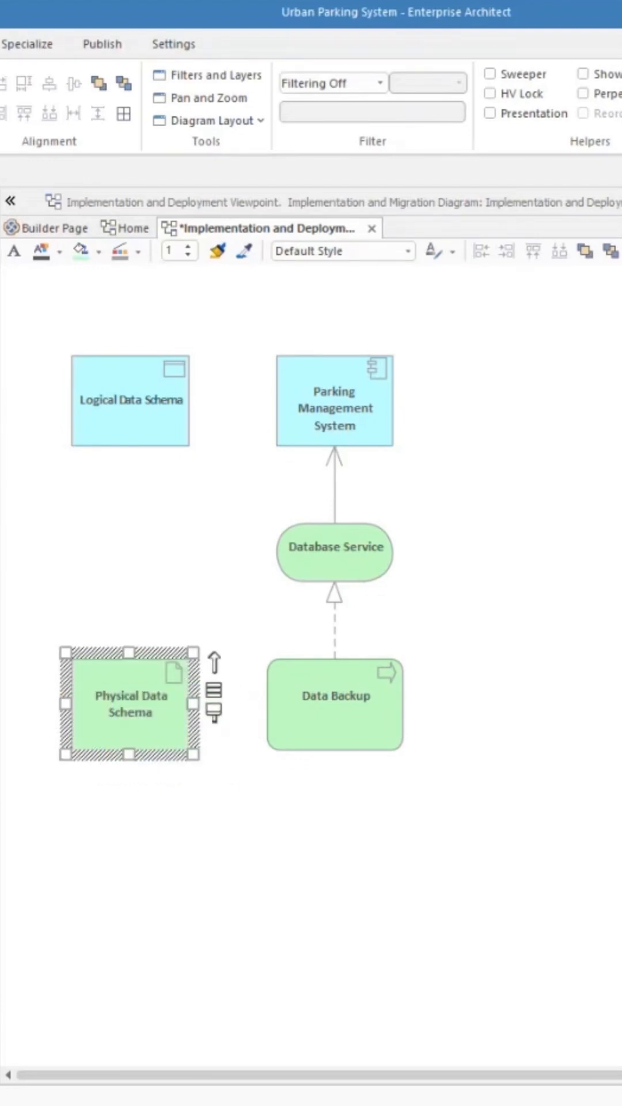
{"action": "left_click", "coordinate": [434, 663]}
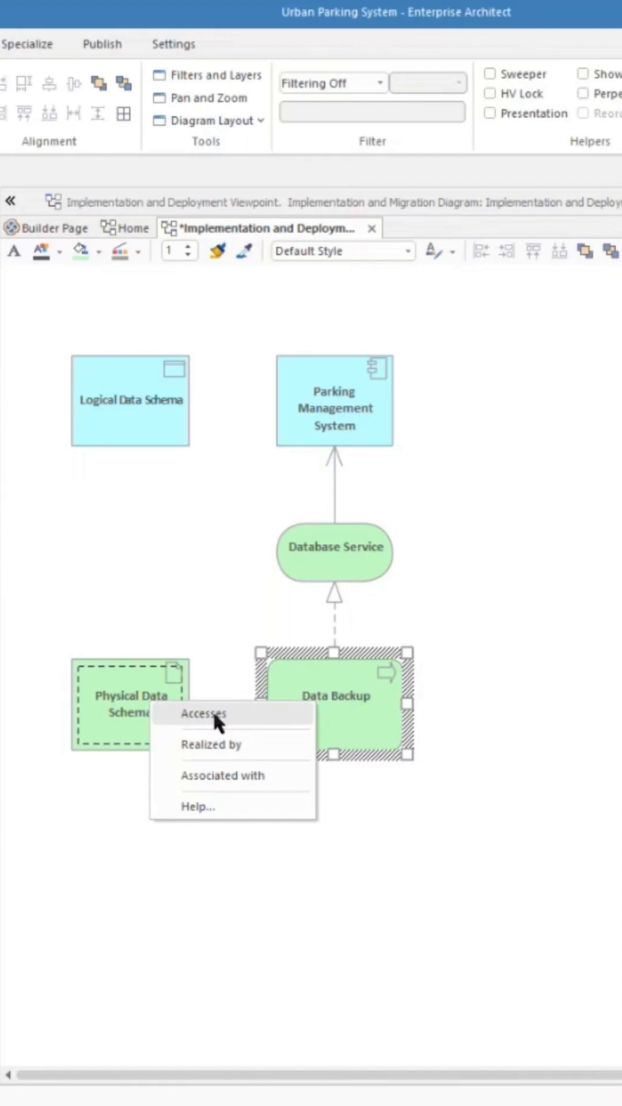
{"action": "left_click", "coordinate": [204, 714]}
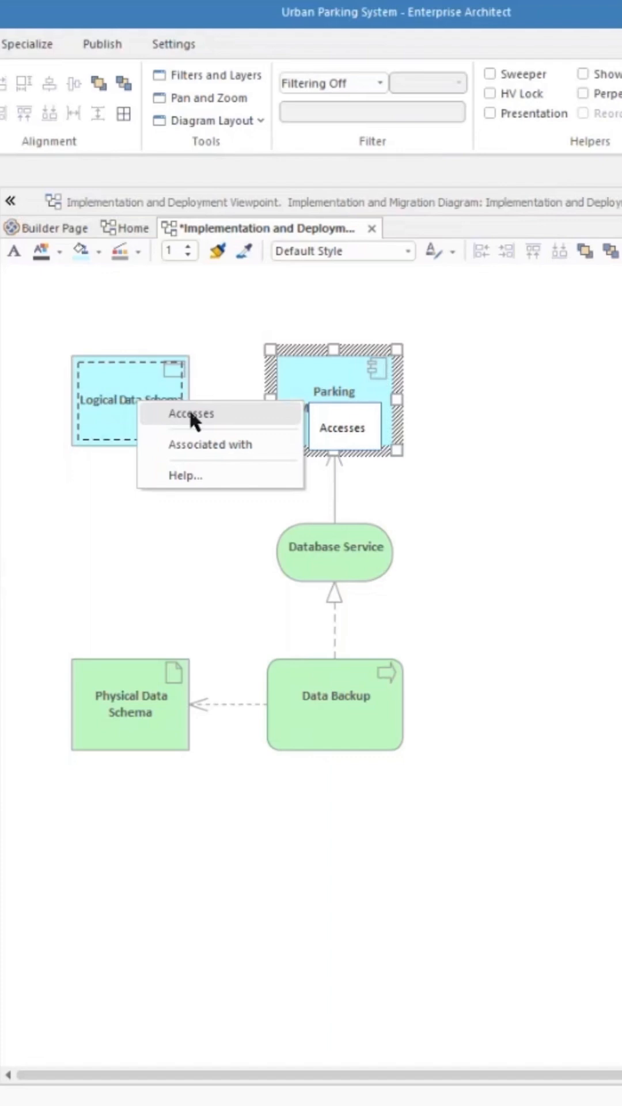
{"action": "left_click", "coordinate": [191, 413]}
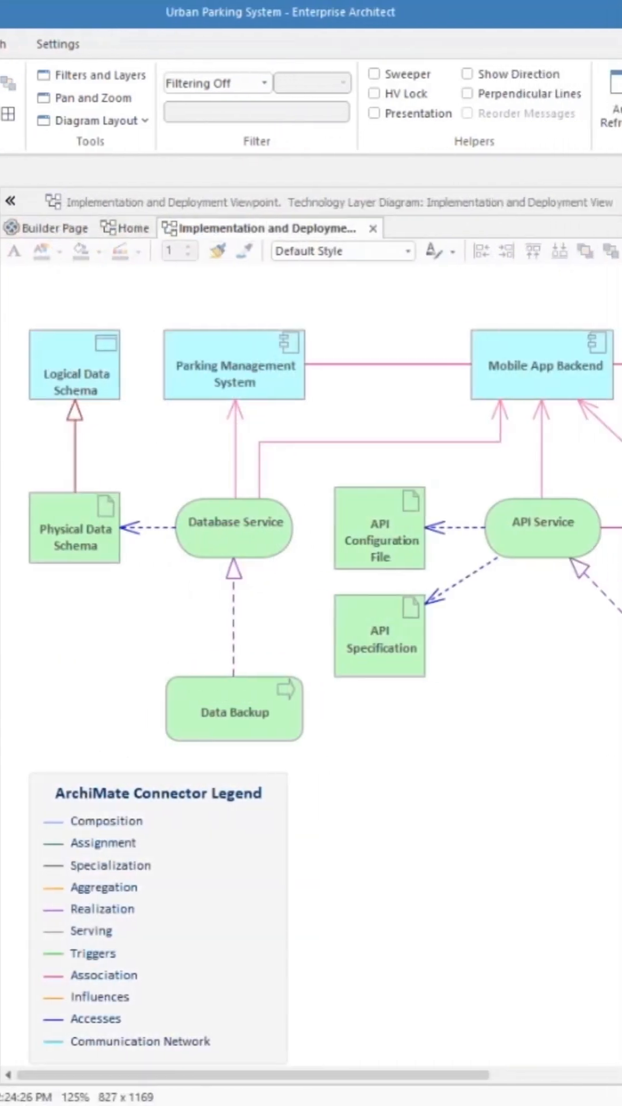